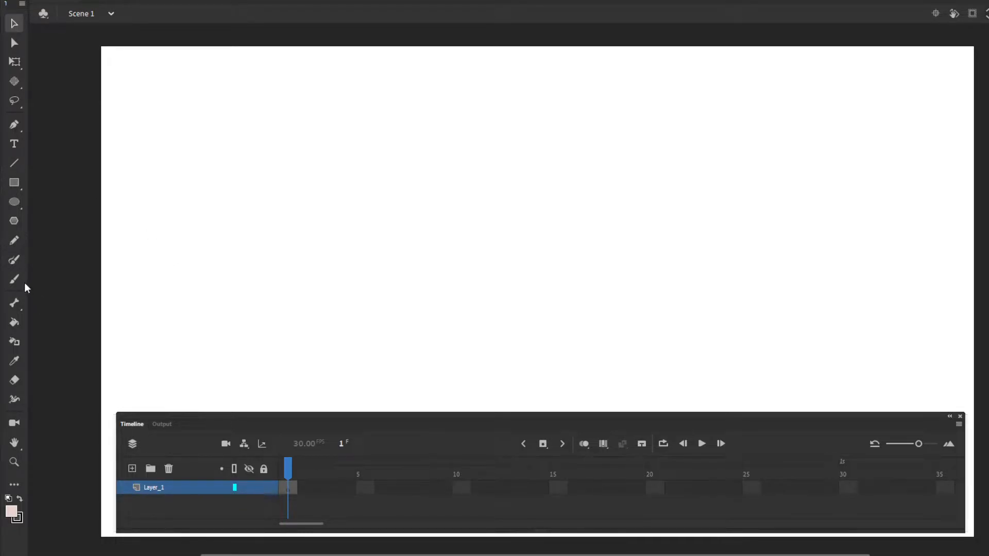
- Switch to the freehand Paint Brush to sketch the white head and curly hair
click(13, 279)
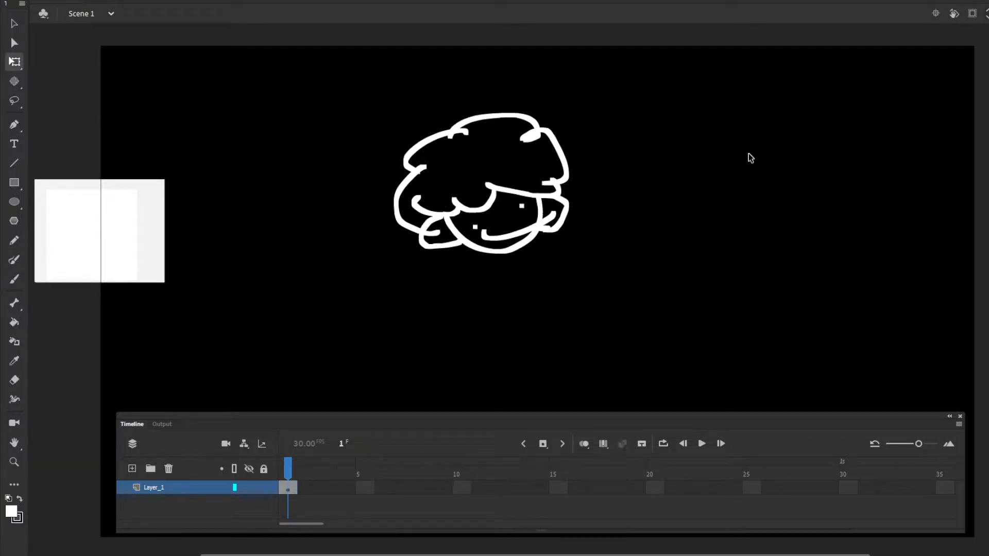
- Draw the neck, the triangular nose and the left shoulder line
click(14, 278)
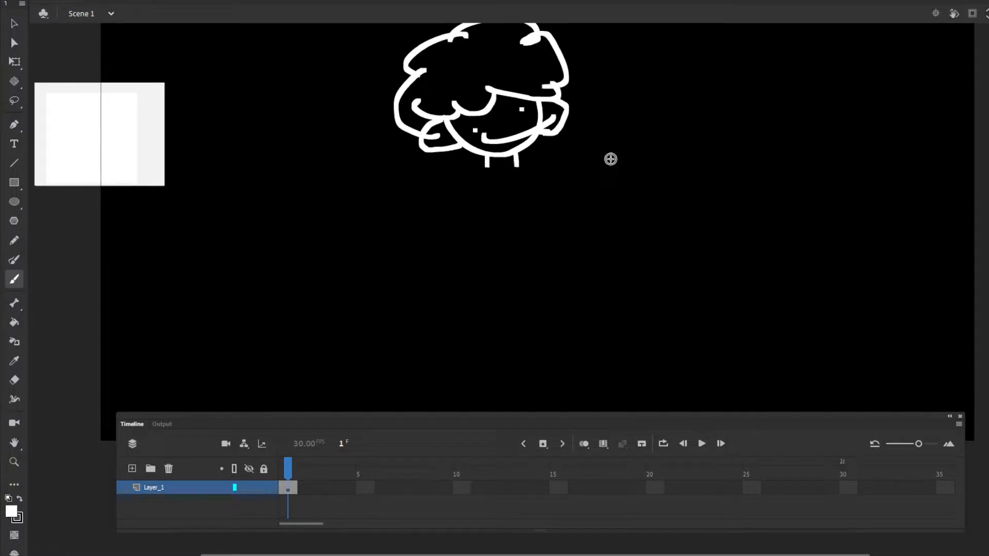
drag(634, 154, 621, 192)
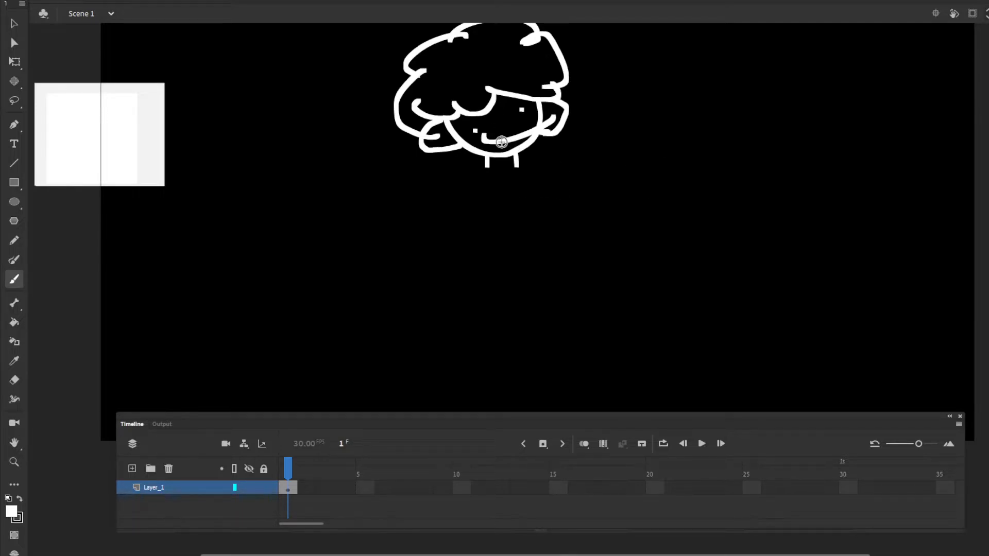
click(498, 129)
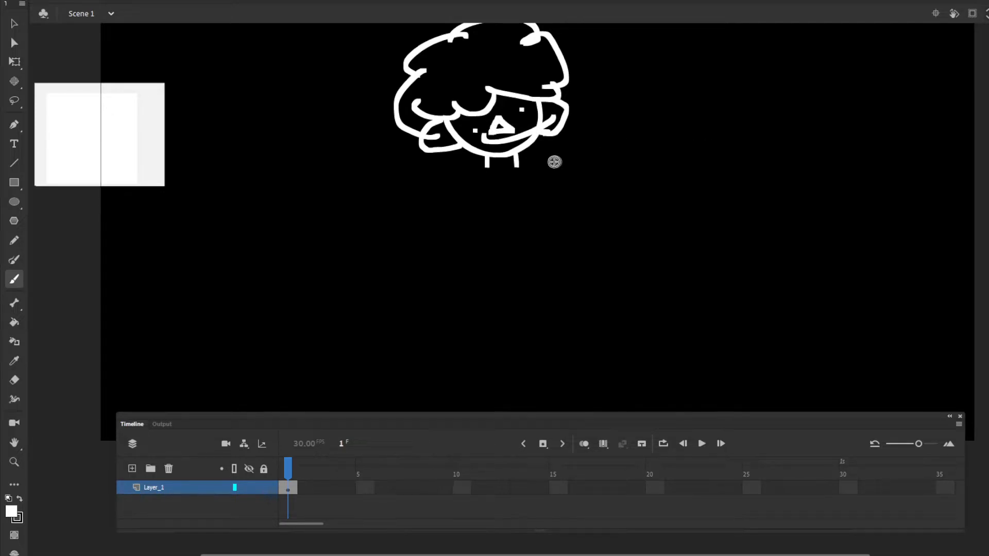
mouse_move(487, 166)
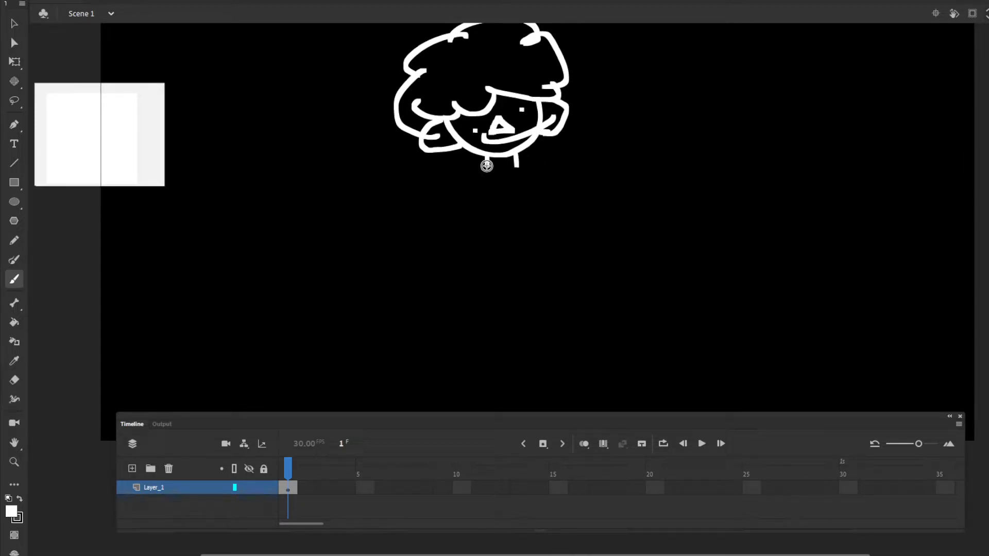
drag(485, 166, 426, 195)
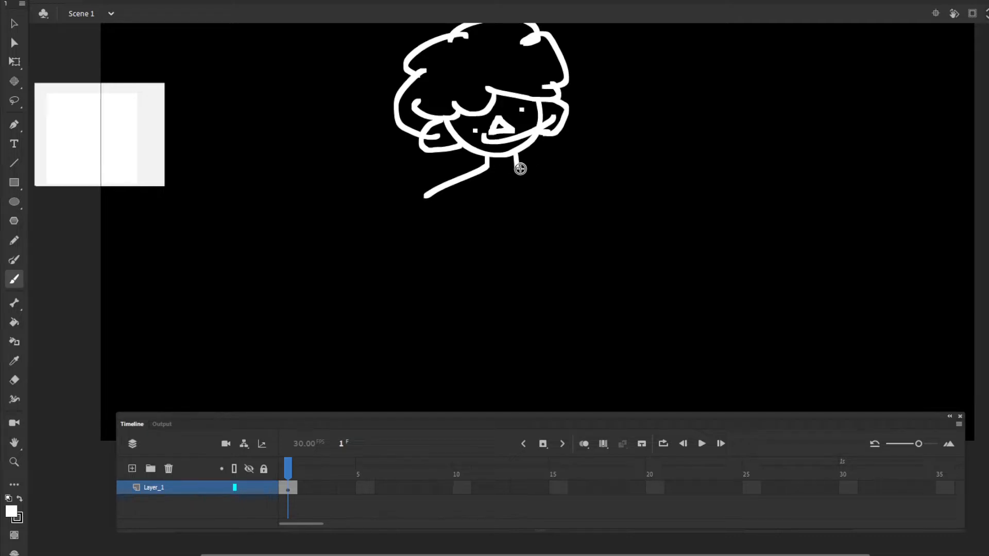
- Draw the jacket outline, both flared sleeves, a hand and the jacket drawstrings
drag(520, 169, 578, 279)
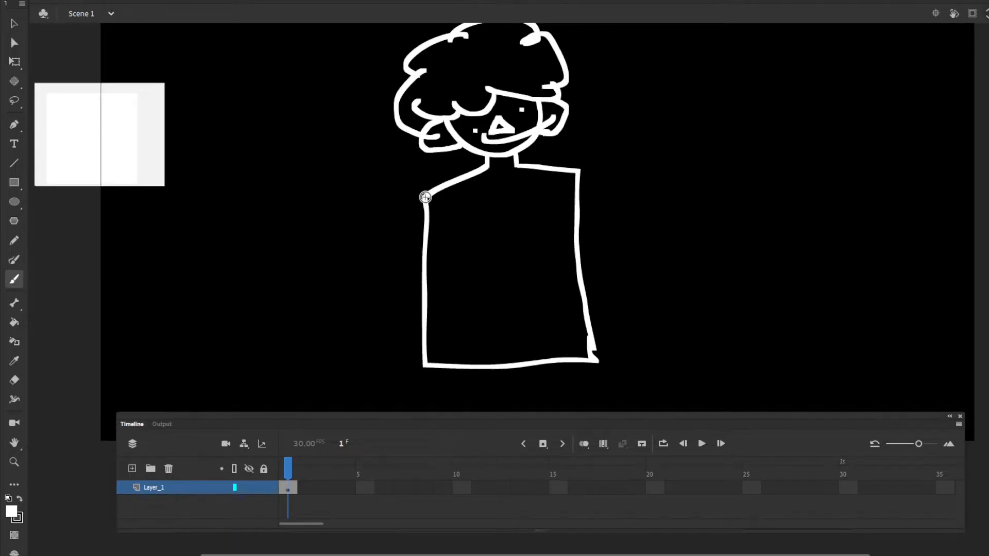
drag(426, 196, 353, 388)
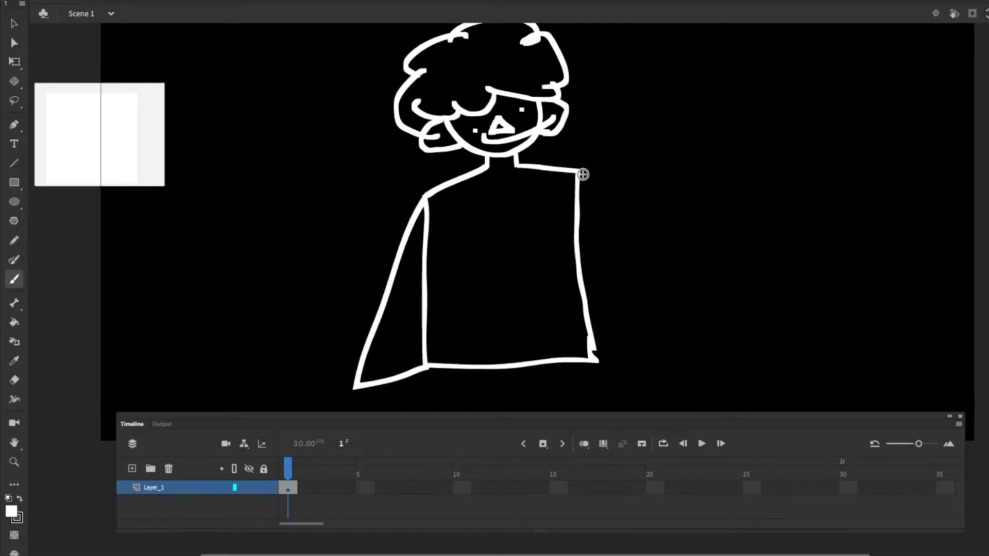
drag(580, 174, 599, 354)
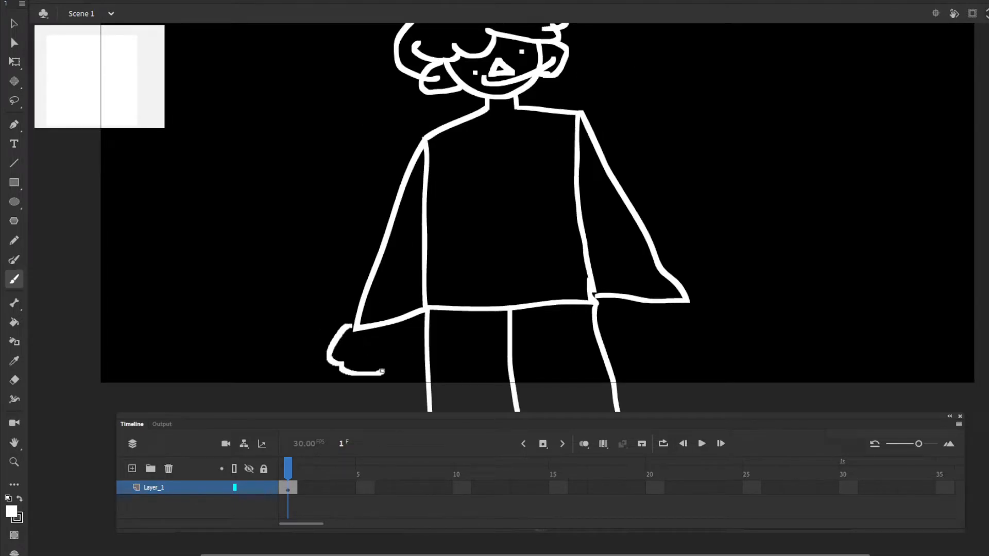
drag(341, 341, 410, 360)
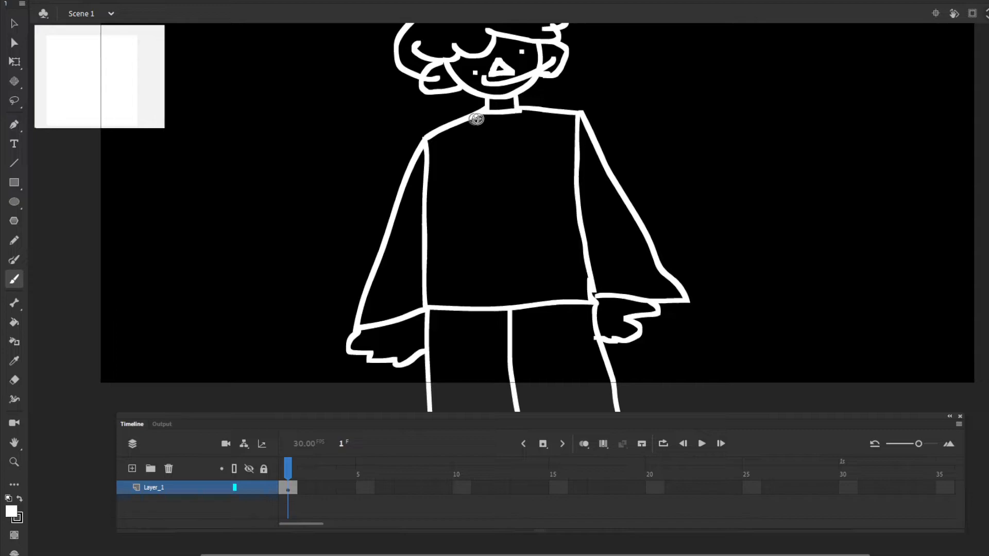
drag(475, 118, 508, 209)
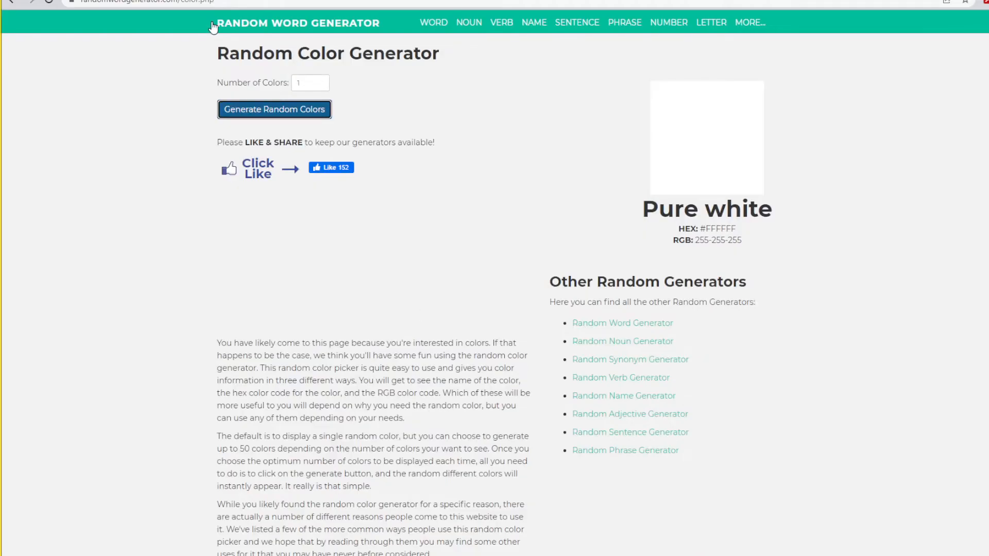
- Generate a new random colour, a pale cream, on randomwordgenerator.com
click(274, 110)
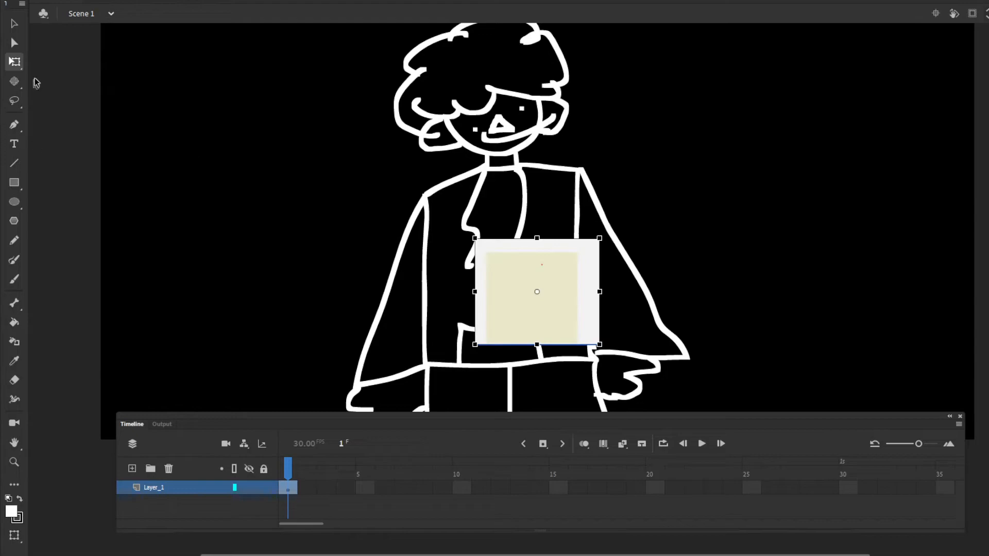
- Move the oyster-white swatch left of the stage and generate another random colour
drag(536, 292, 205, 244)
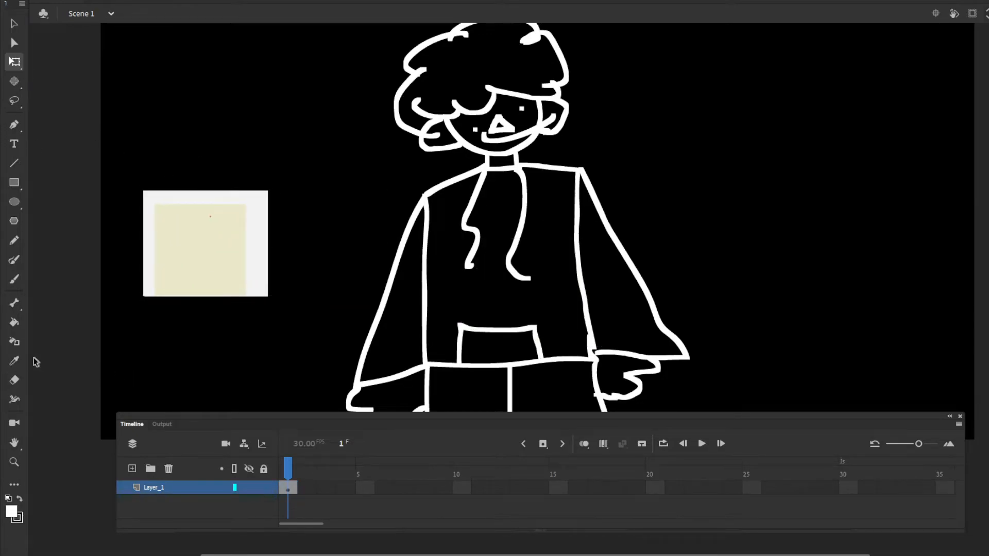
click(467, 87)
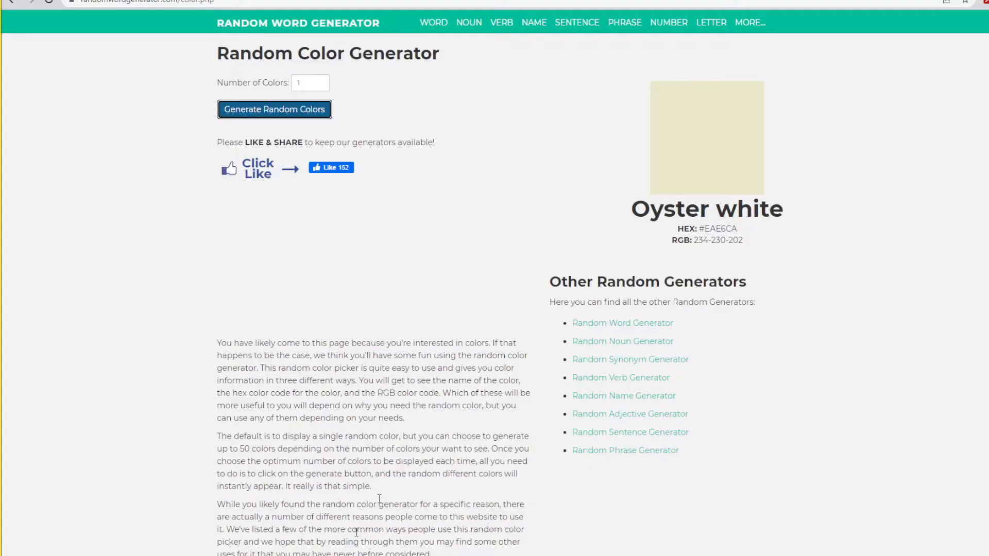
click(273, 110)
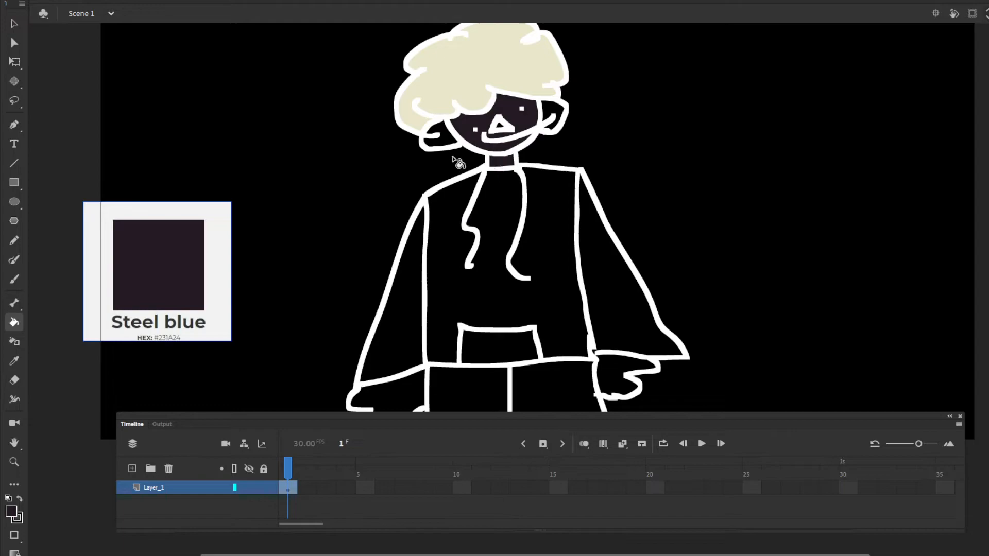
- Scroll the page and open the context menu to copy the captured colour swatch
scroll(down, 3)
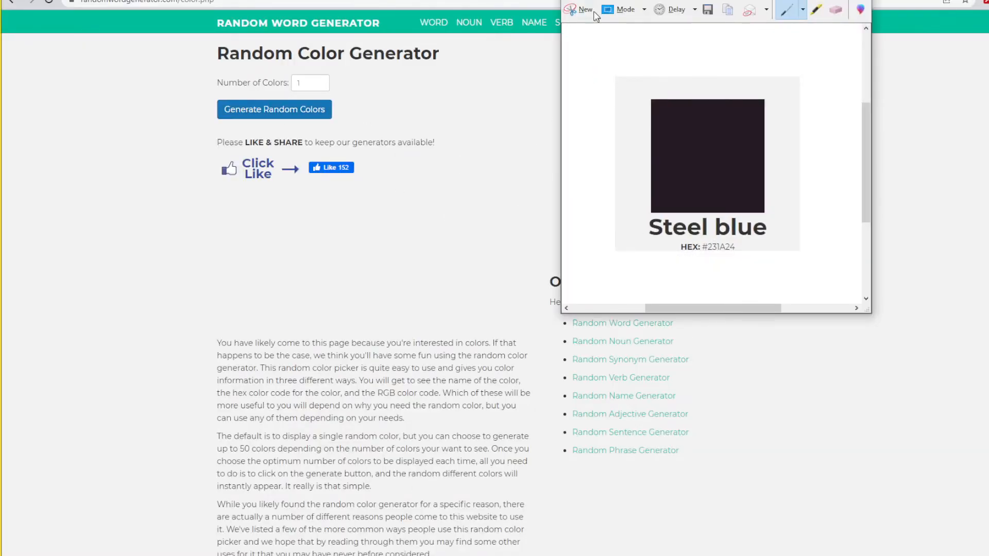
right_click(711, 163)
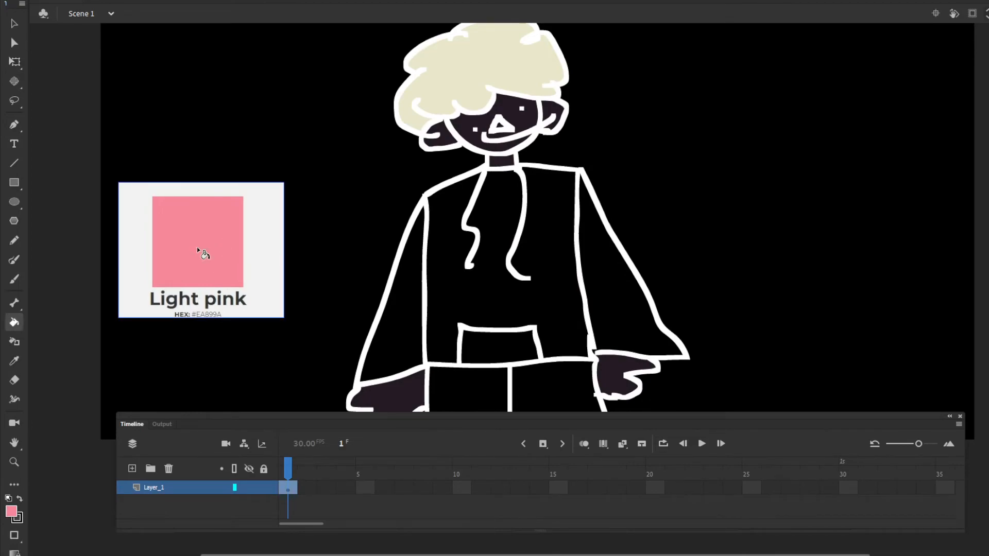
- Sample the light pink swatch and generate the next random colour, mahogany brown
click(508, 359)
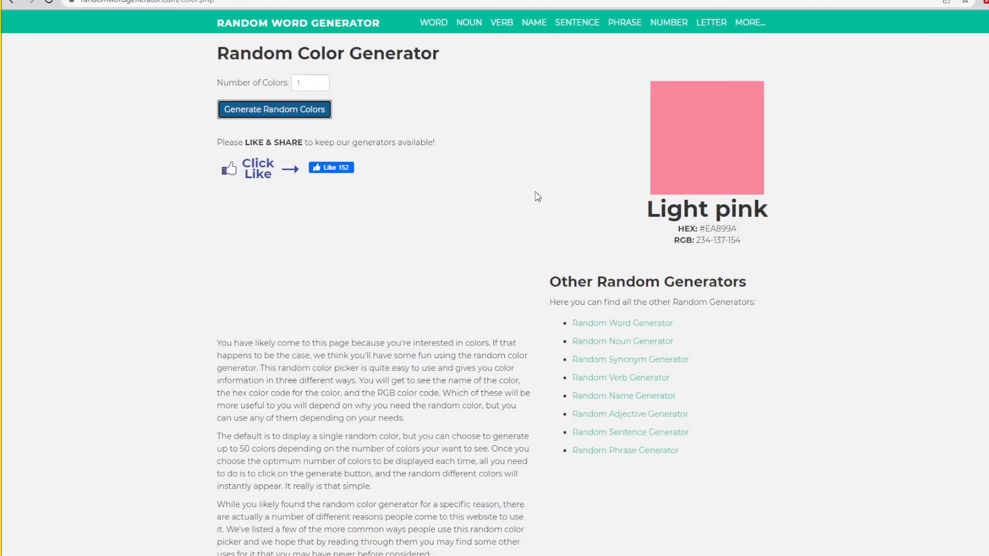
click(273, 110)
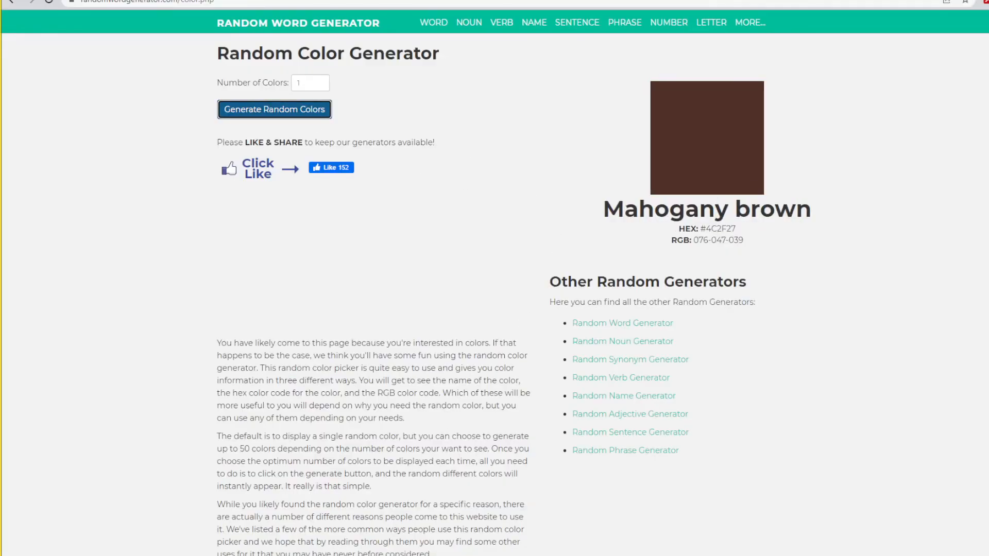